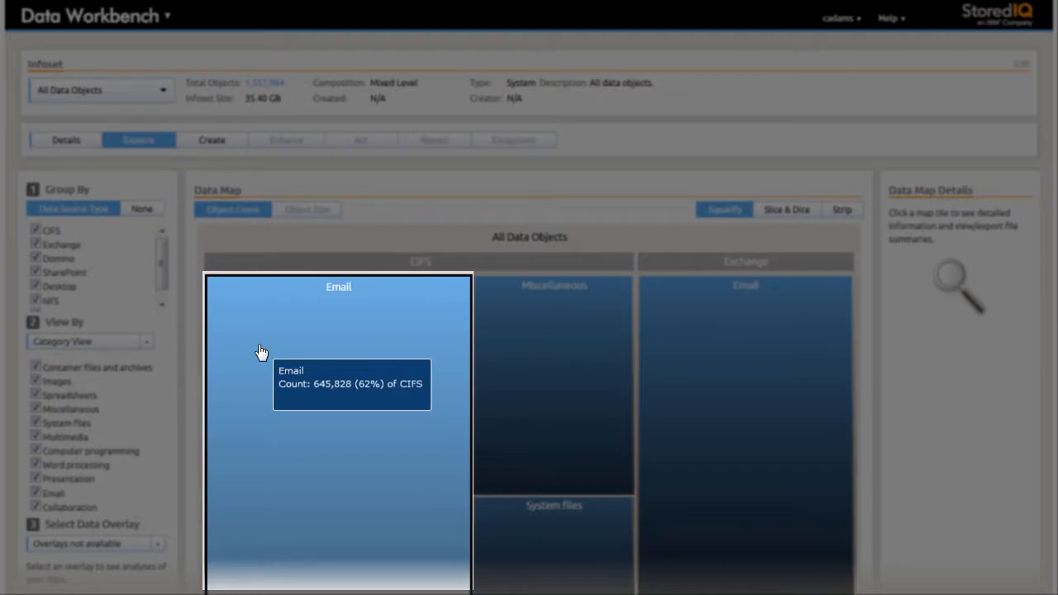
- Define an auto-classify filter for Assembly, Installation, Instructions, Parts and Repair Manuals with highest score greater than 0.8
click(211, 139)
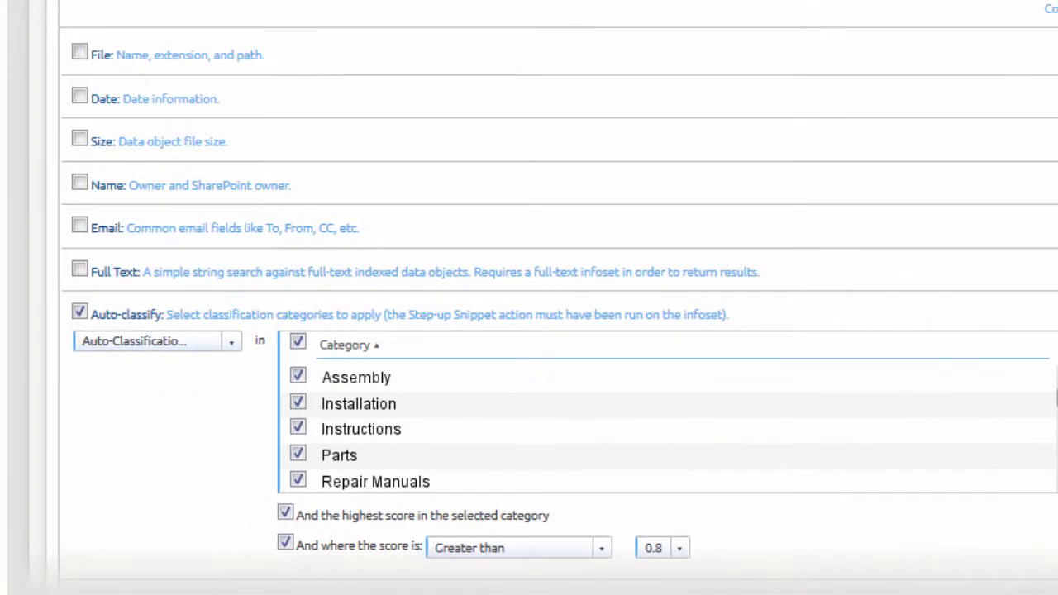
- Save the documentation filter and create the Product X4321 Documentation Infoset from it, viewing its data map
click(152, 328)
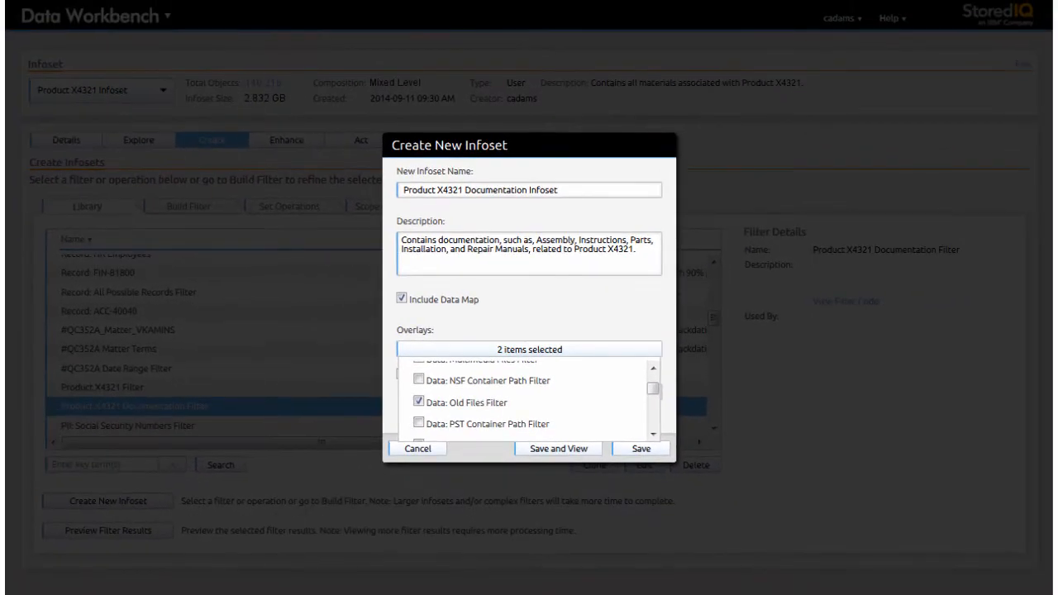
click(557, 448)
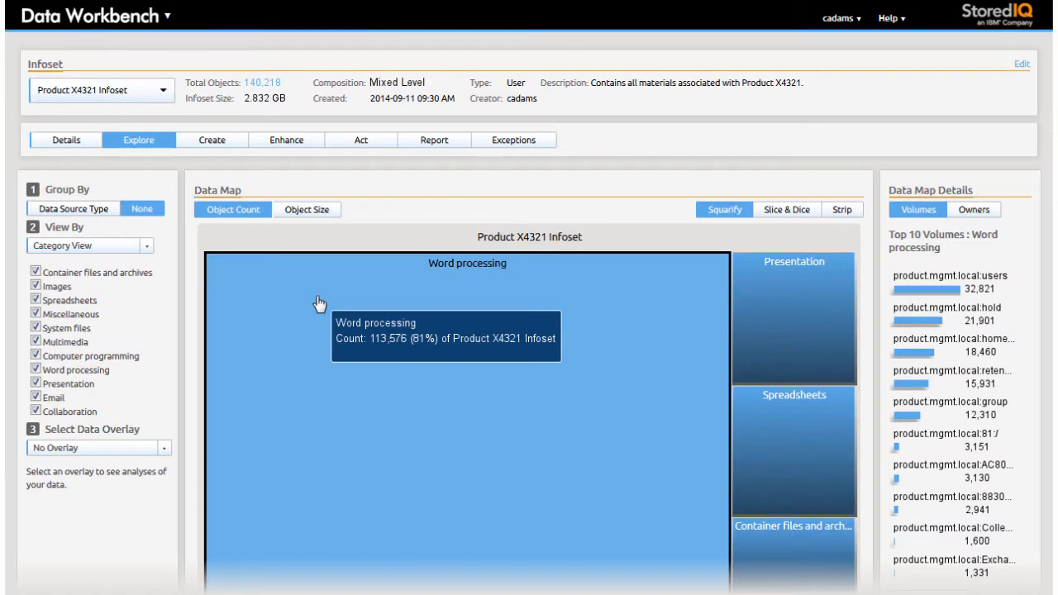
- Switch to the Customer Sentiment Infoset to show its data map of about 11,750 objects
click(212, 138)
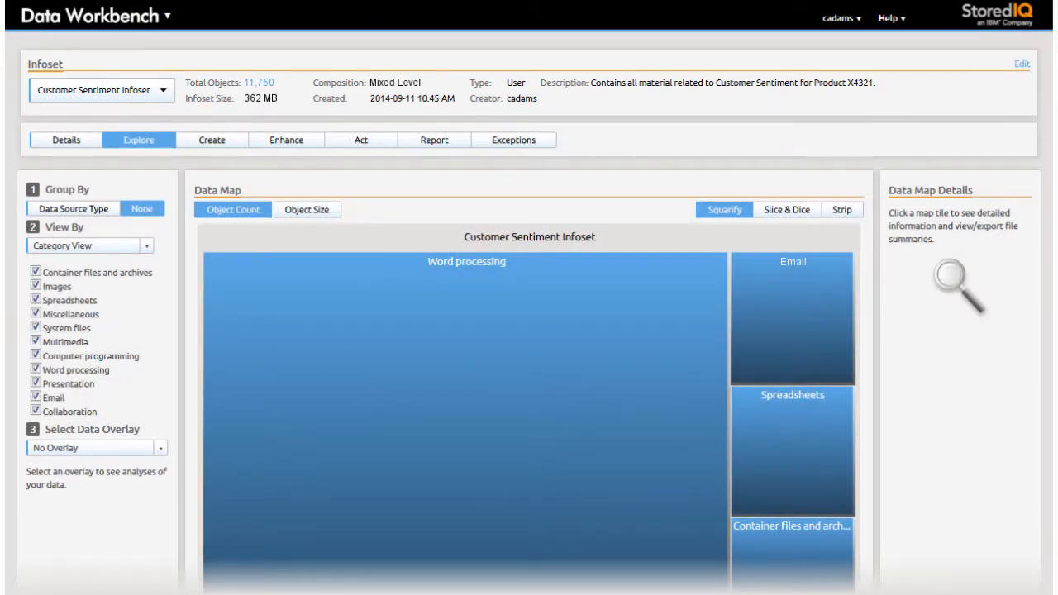
- Create and save the Product X4321 Customer Sentiment/Comments Infoset from the sentiment filter
click(212, 138)
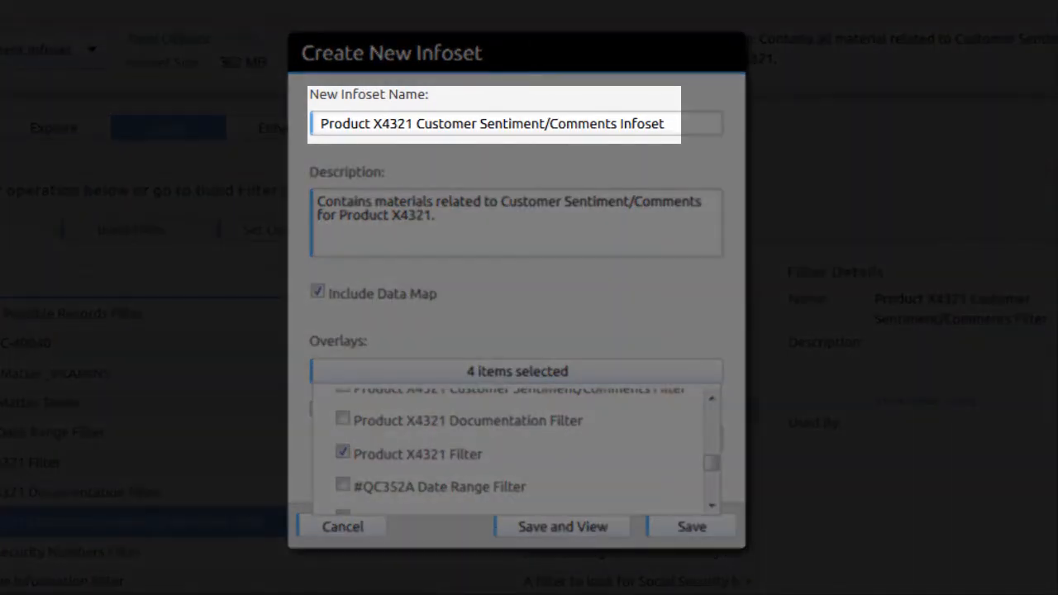
click(562, 526)
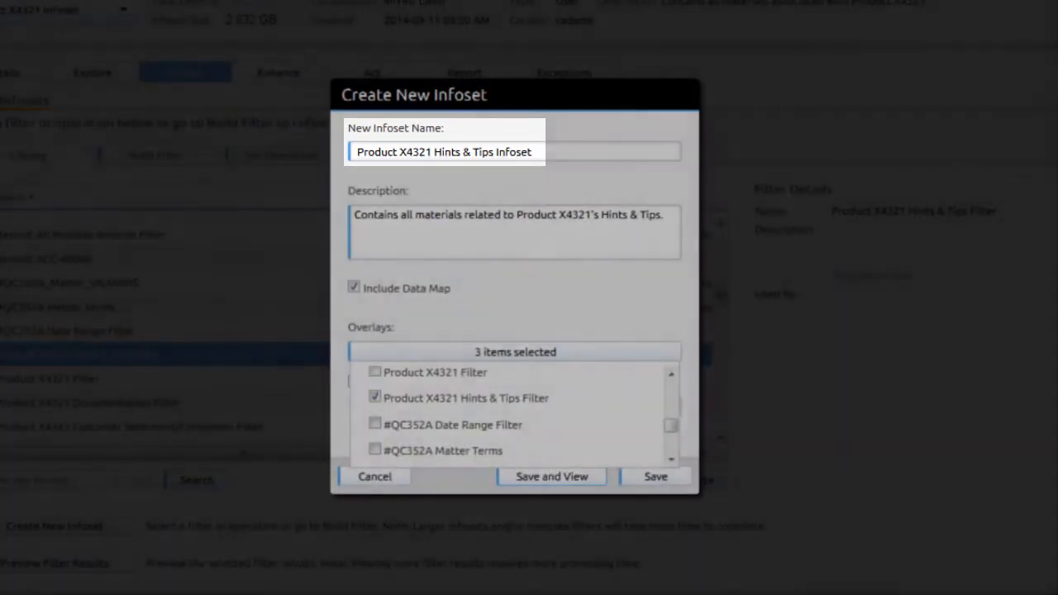
- Save and view the Product X4321 Hints & Tips Infoset (719 objects) and show its Infoset Ancestry details
click(552, 476)
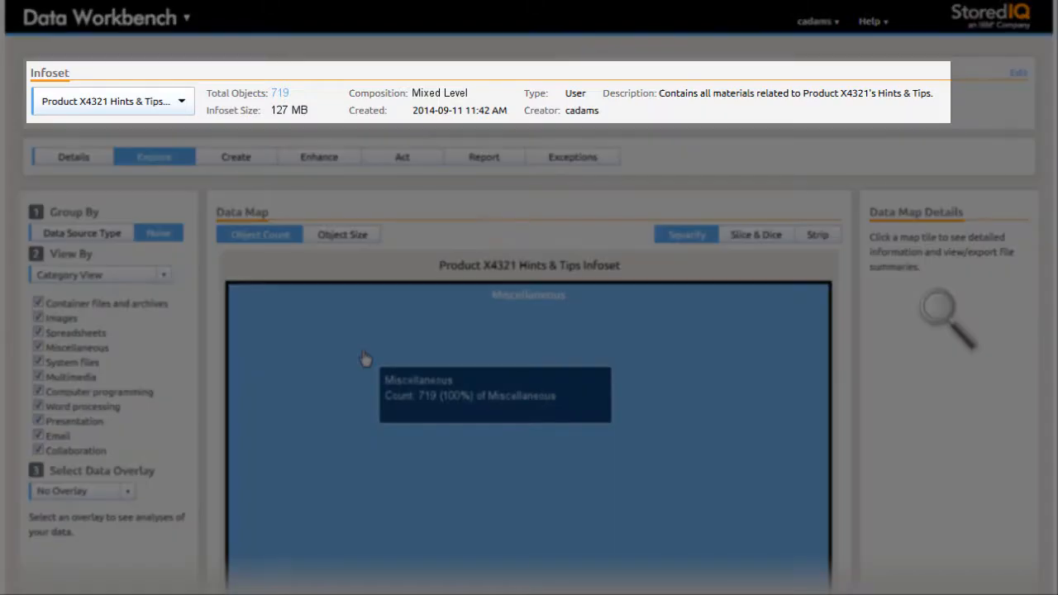
click(73, 155)
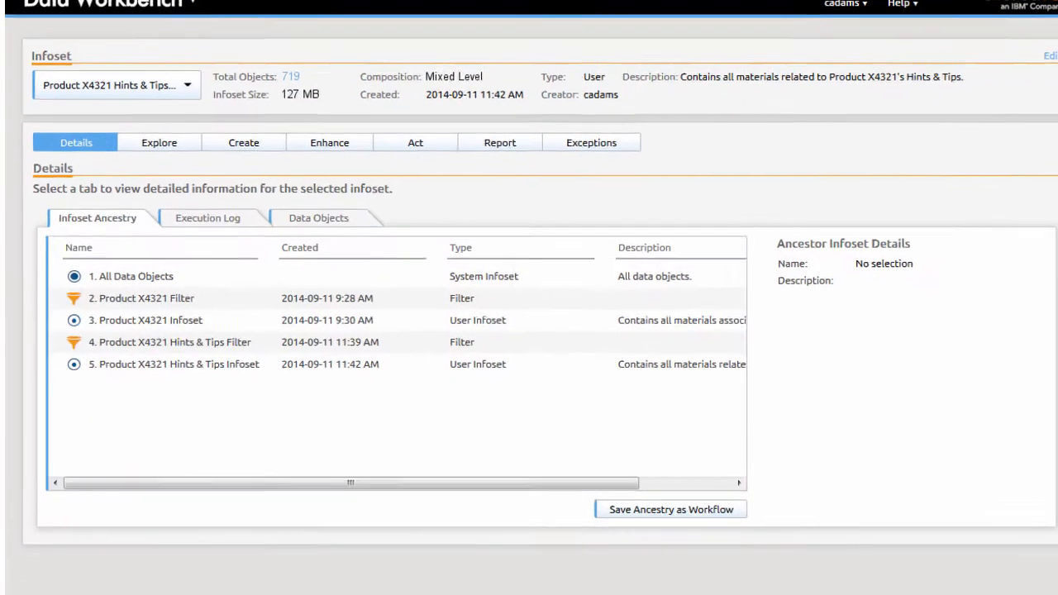
- Check the Customer Sentiment/Comments, Documentation and Hints & Tips infosets for a Union set operation
scroll(down, 3)
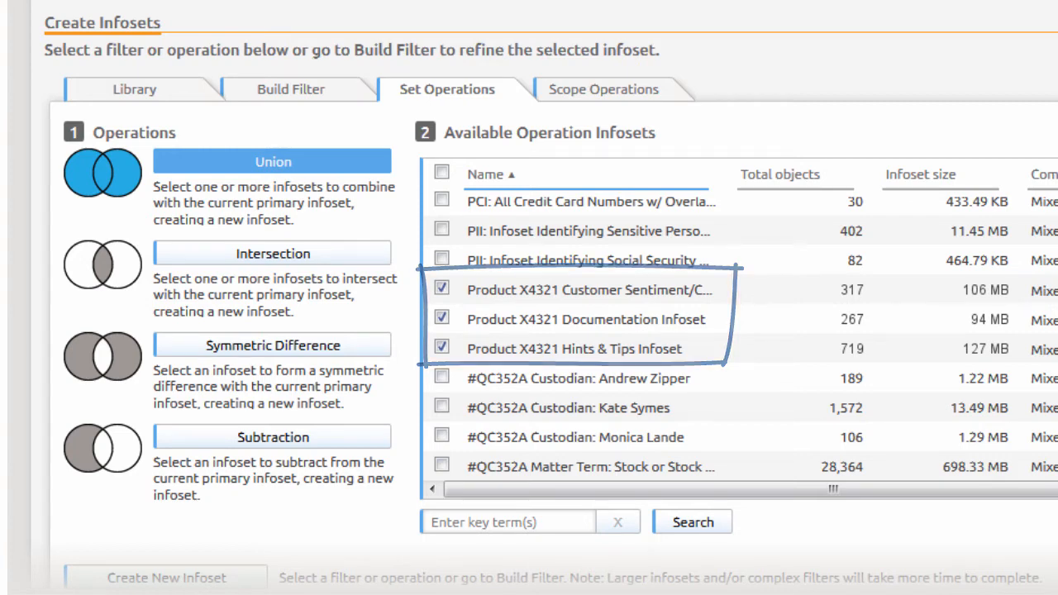
- Union the checked infosets into a new Product X4321 Customer Service Repository infoset and save it
click(165, 577)
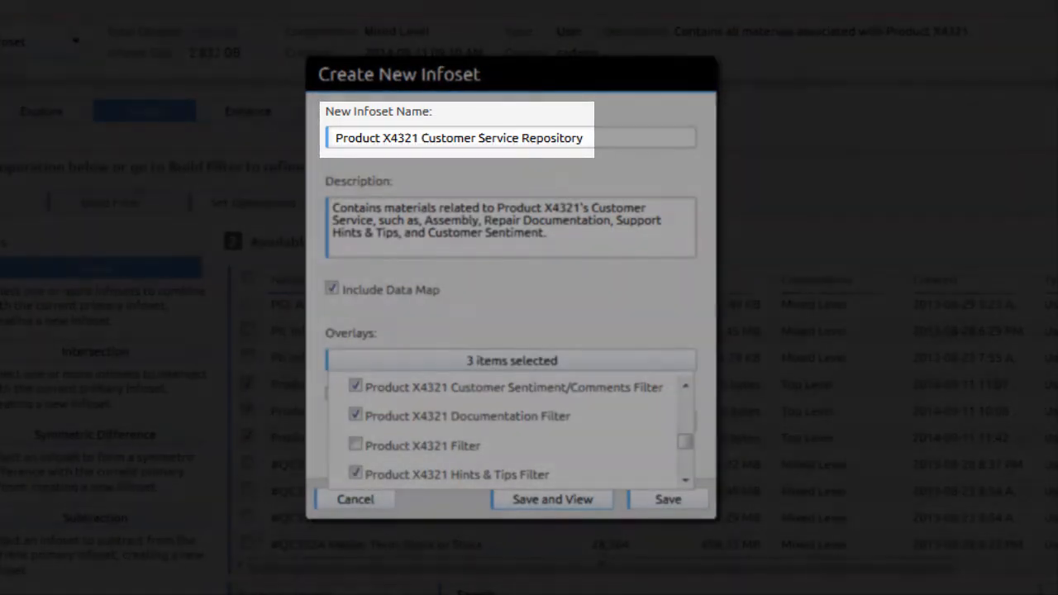
click(553, 500)
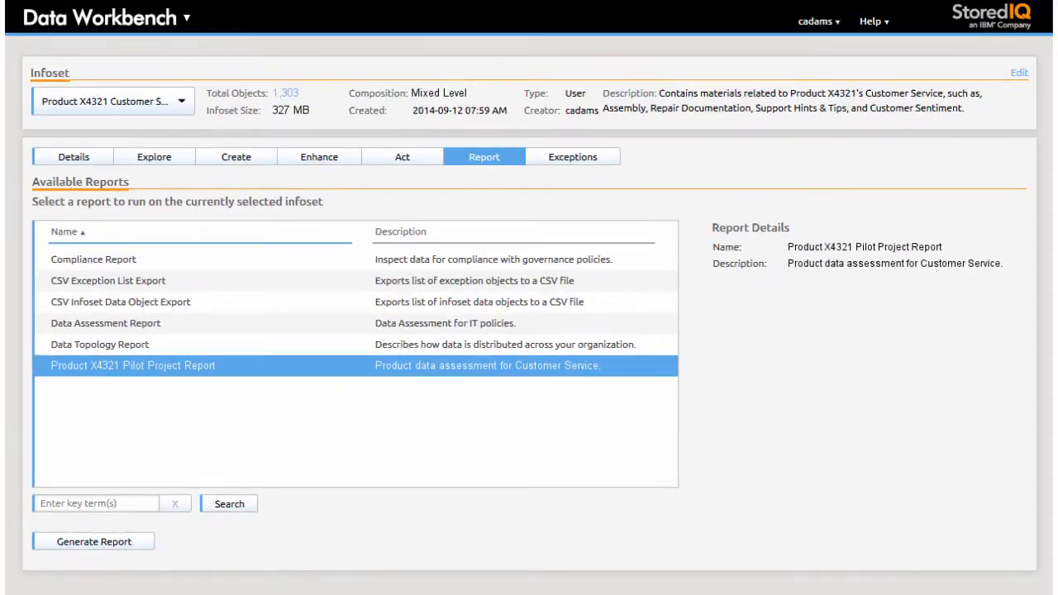
- Show the Available Actions list for the Customer Service Repository infoset
click(93, 542)
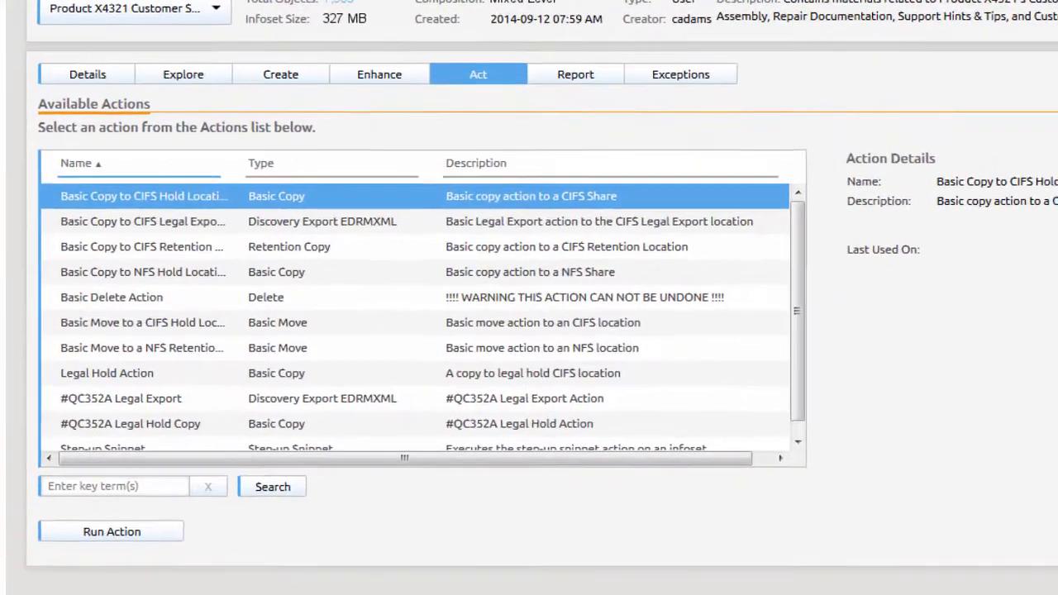
- Queue a Basic Copy to CIFS Hold Location of the repository infoset to run immediately
scroll(up, 3)
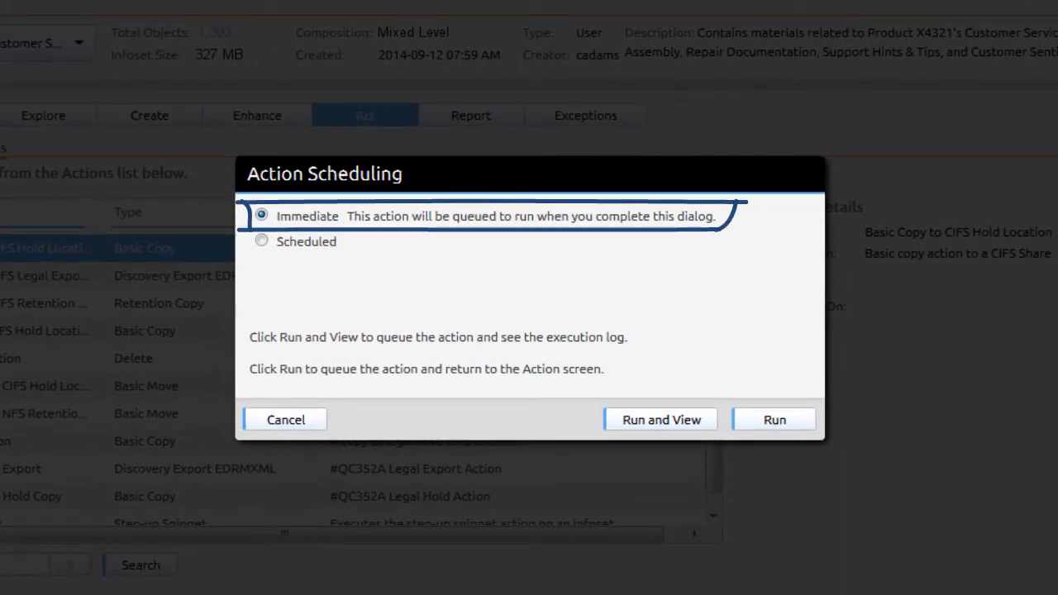
click(661, 420)
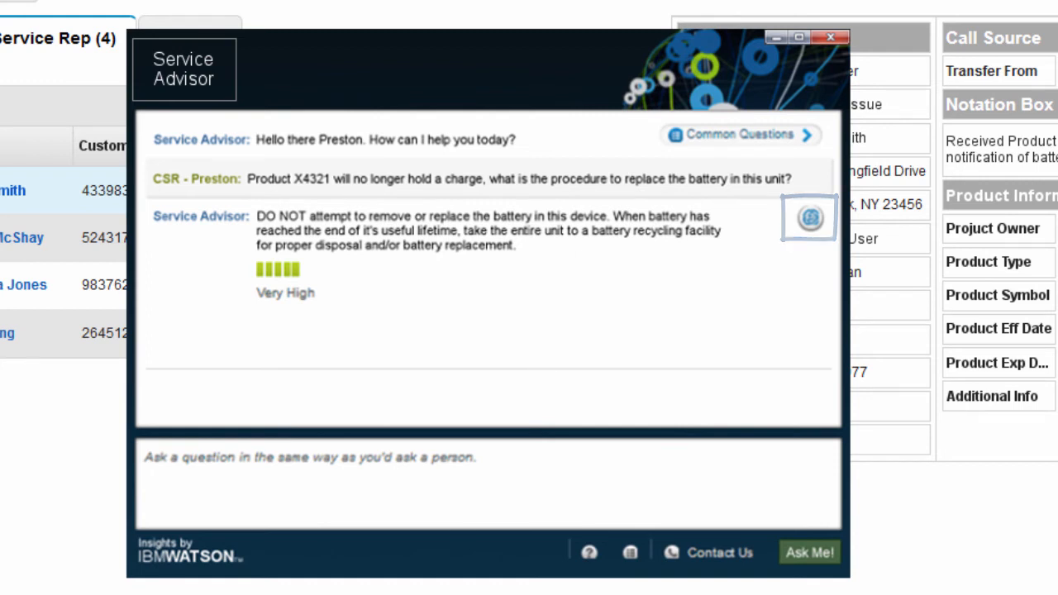
- View the source warnings document behind Watson's X4321 battery answer, then close it
click(809, 218)
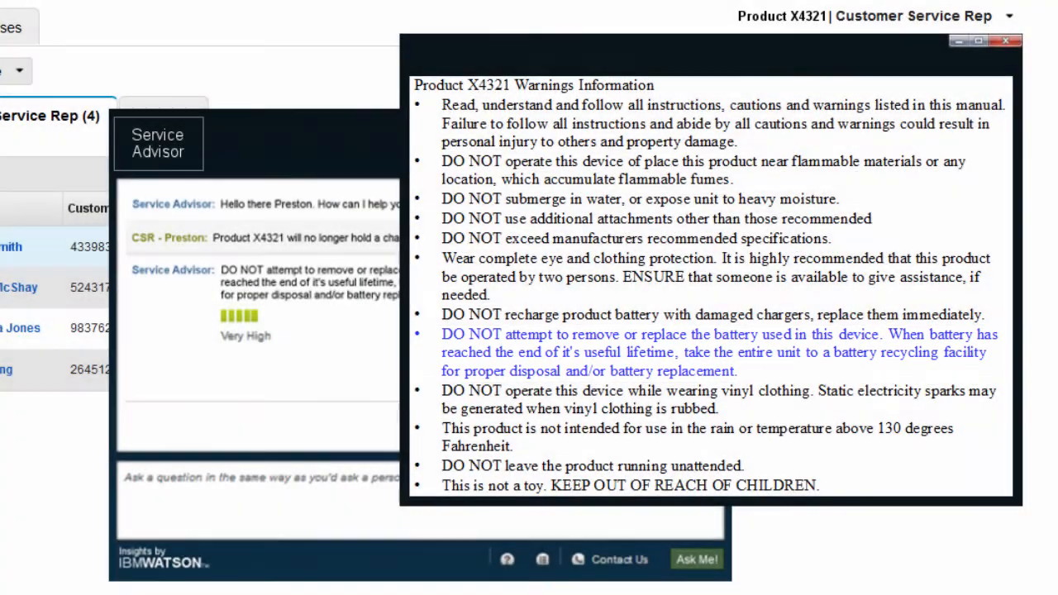
click(1005, 42)
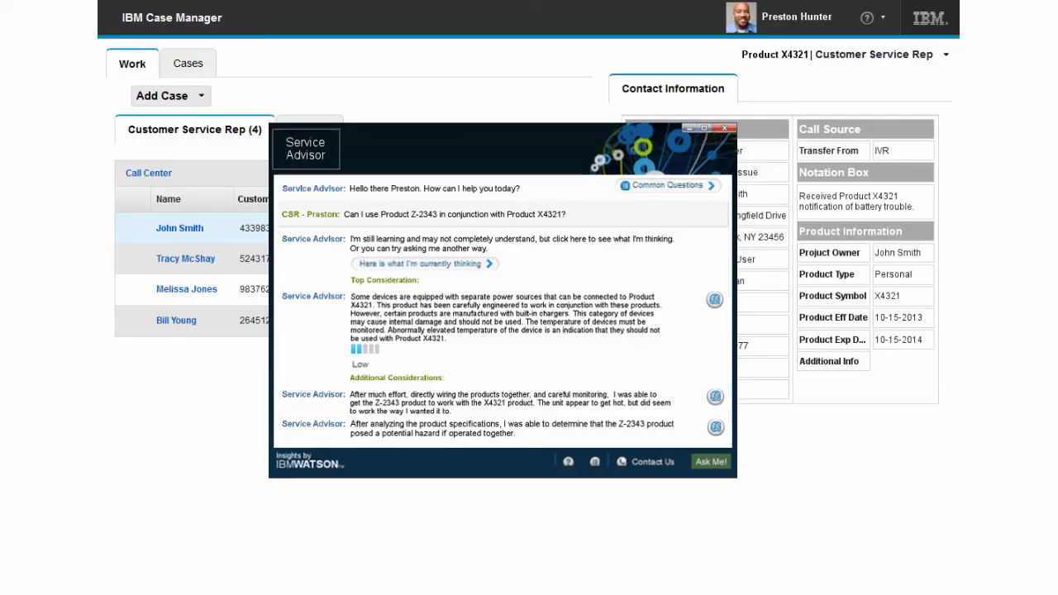